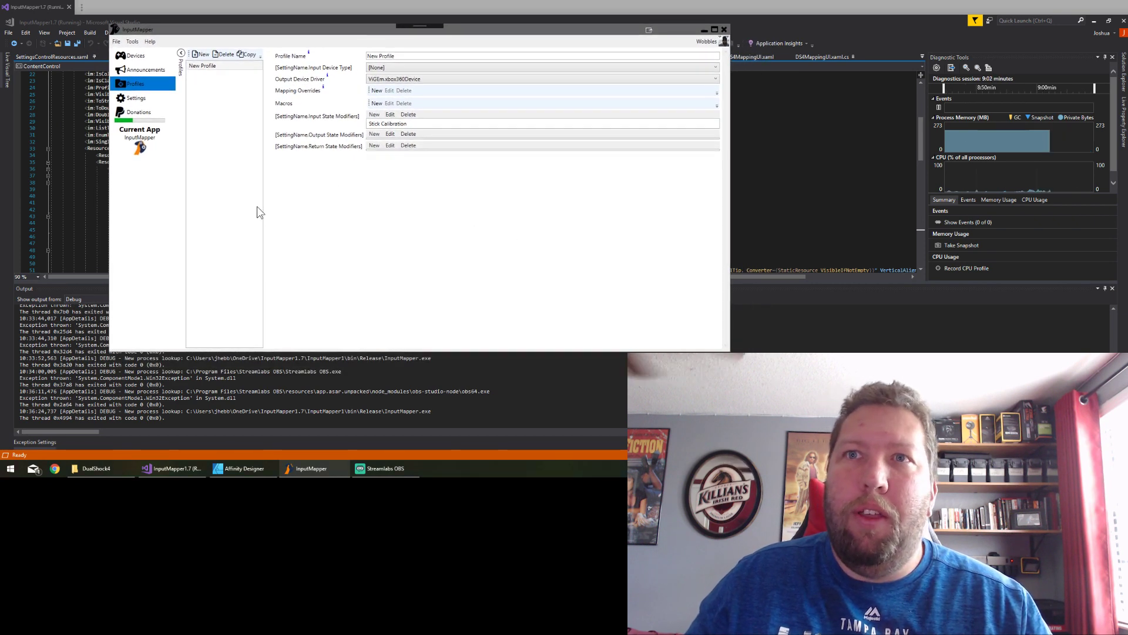
{"action": "mouse_move", "coordinate": [317, 68]}
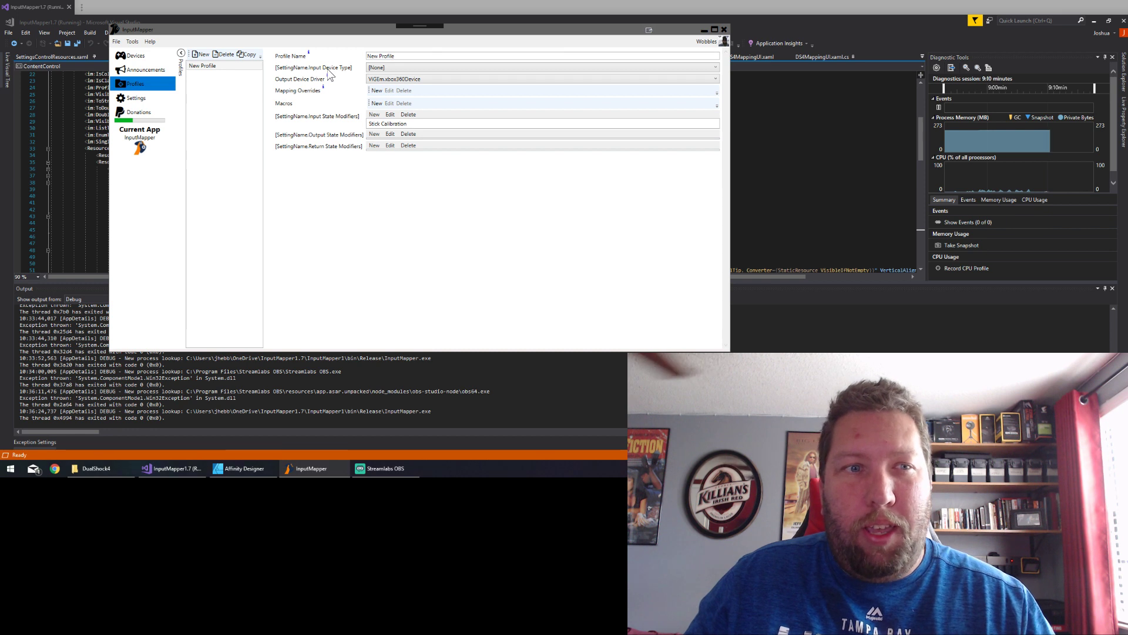
- Switch from the Profiles page to the Devices page in the sidebar
{"action": "left_click", "coordinate": [134, 55]}
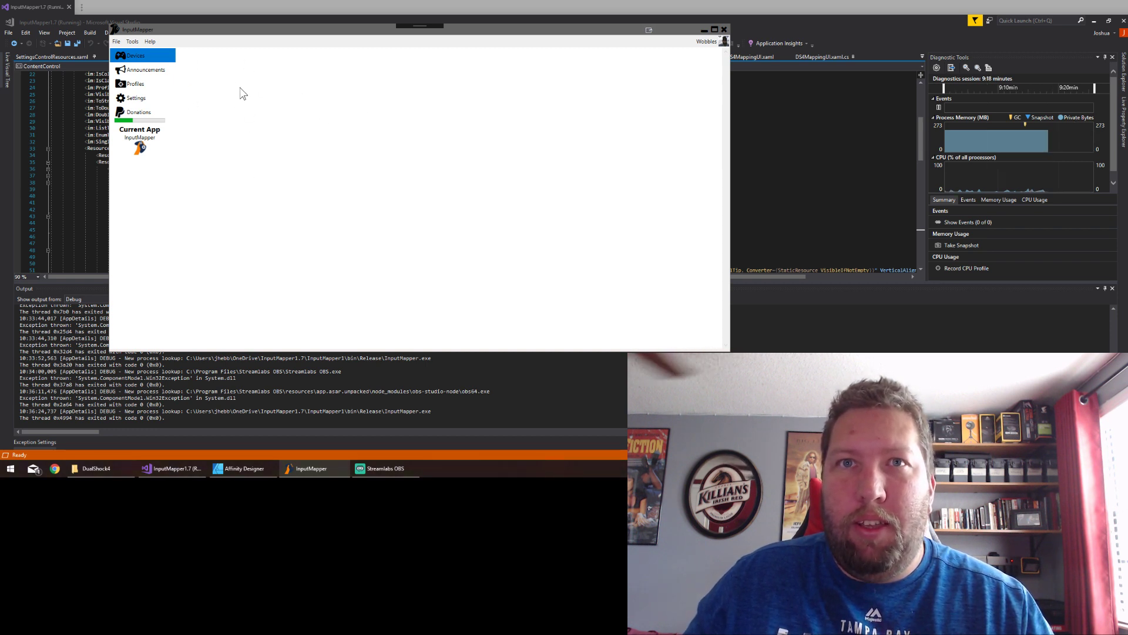
{"action": "mouse_move", "coordinate": [293, 79]}
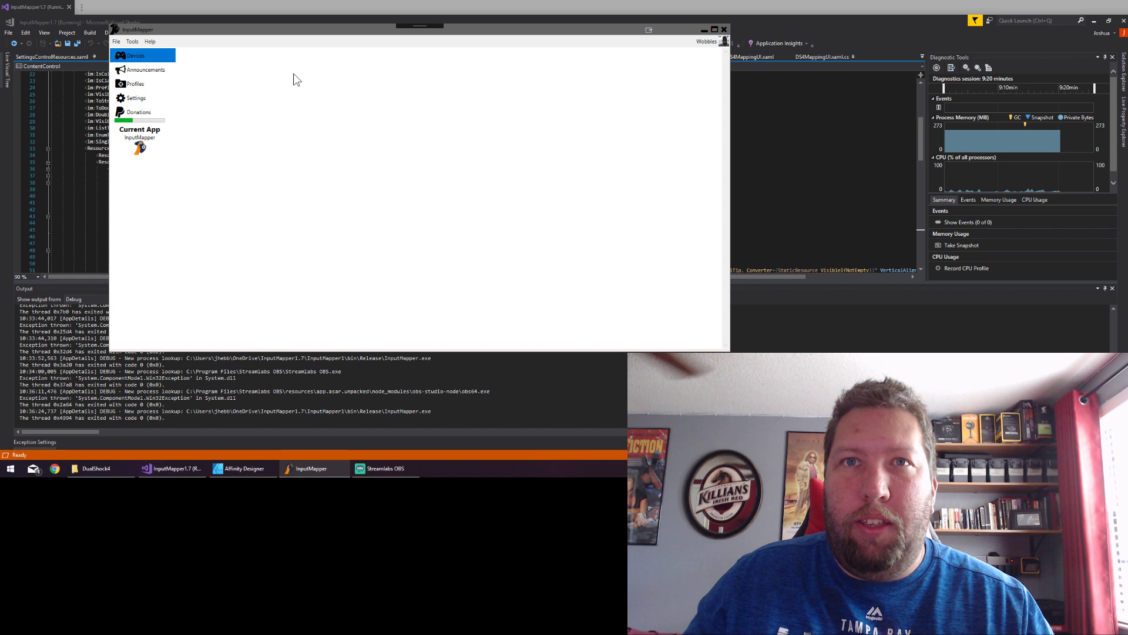
{"action": "mouse_move", "coordinate": [253, 109]}
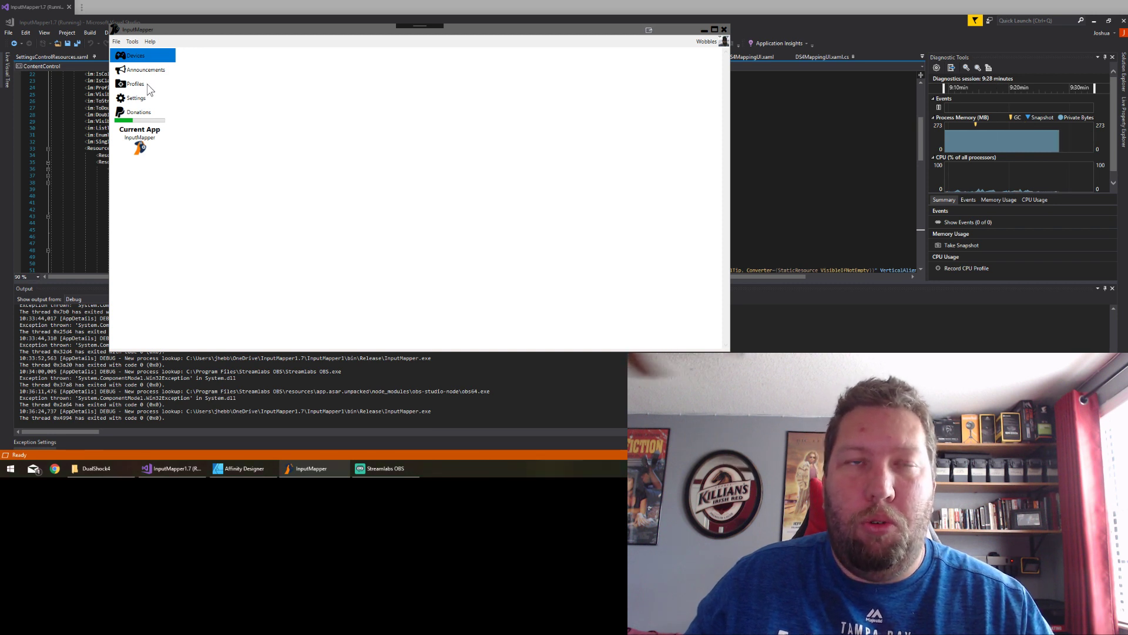
- Return to the Profiles page showing the New Profile's settings
{"action": "left_click", "coordinate": [135, 84]}
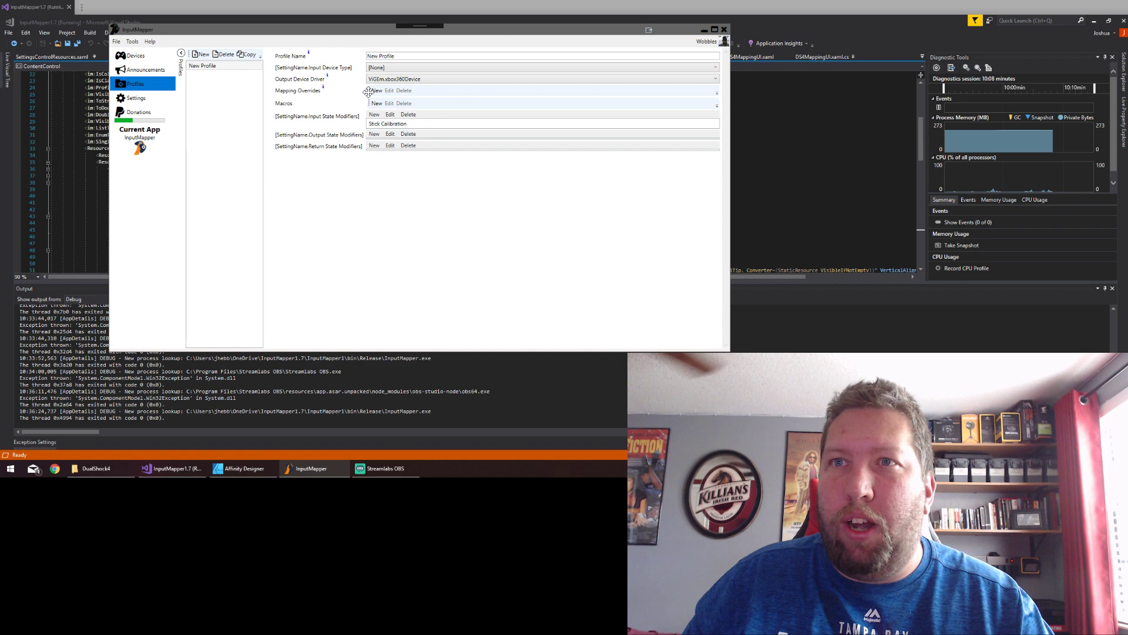
- Add a new mapping override to open the Mapping Override dialog
{"action": "left_click", "coordinate": [375, 90]}
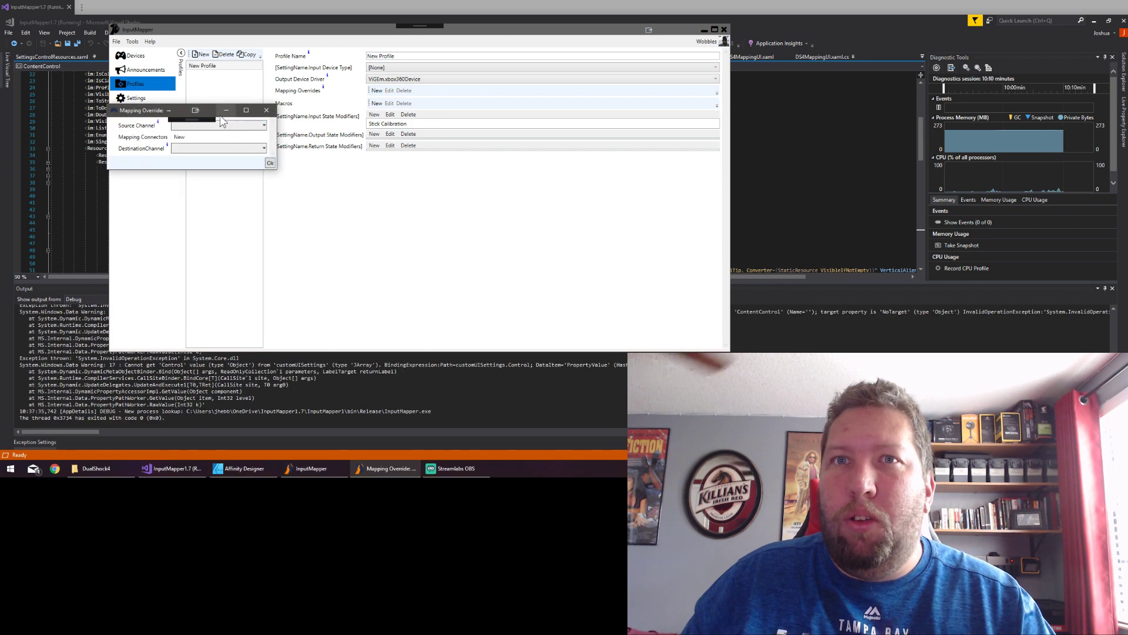
- Reposition the Mapping Override dialog, browse source channels, then close it unsaved
{"action": "left_click_drag", "start_coordinate": [144, 110], "coordinate": [259, 96]}
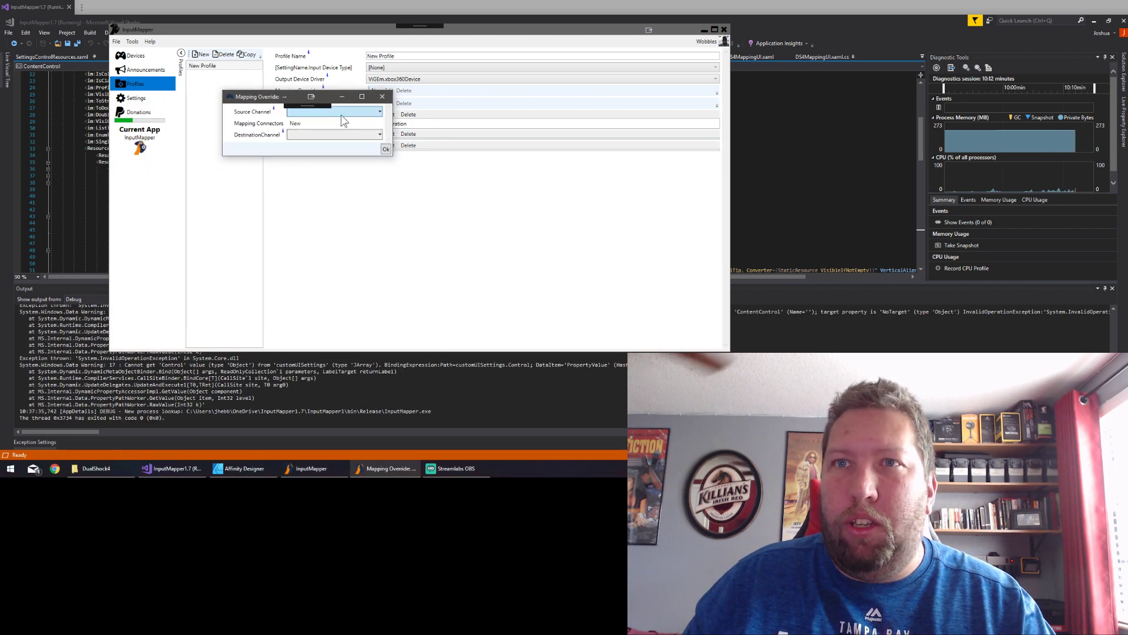
{"action": "left_click", "coordinate": [379, 112]}
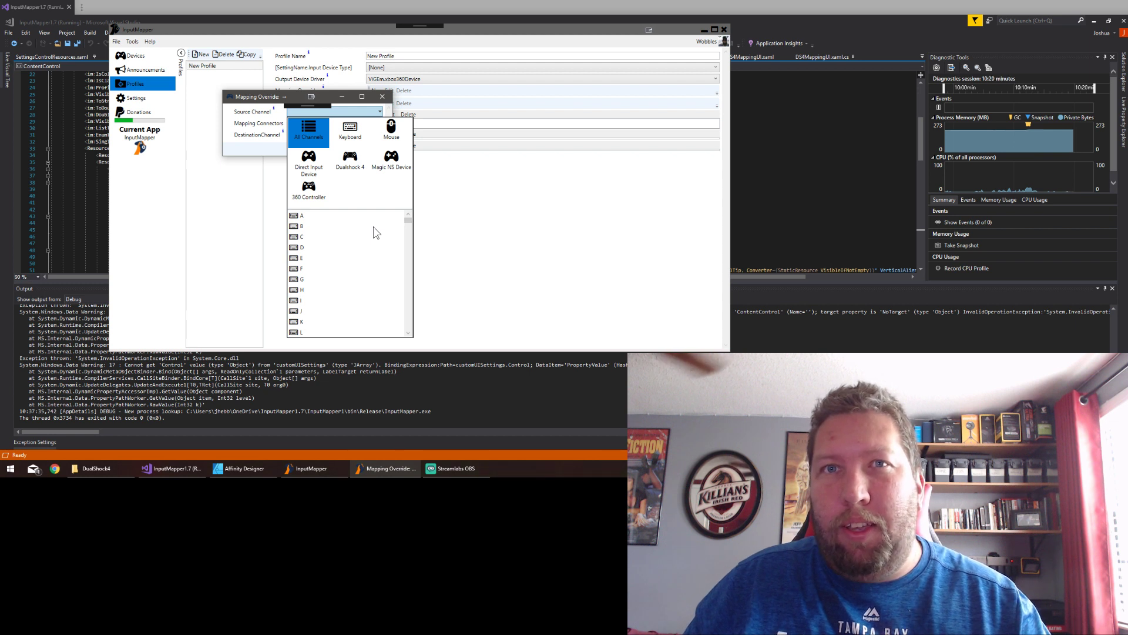
{"action": "mouse_move", "coordinate": [342, 209]}
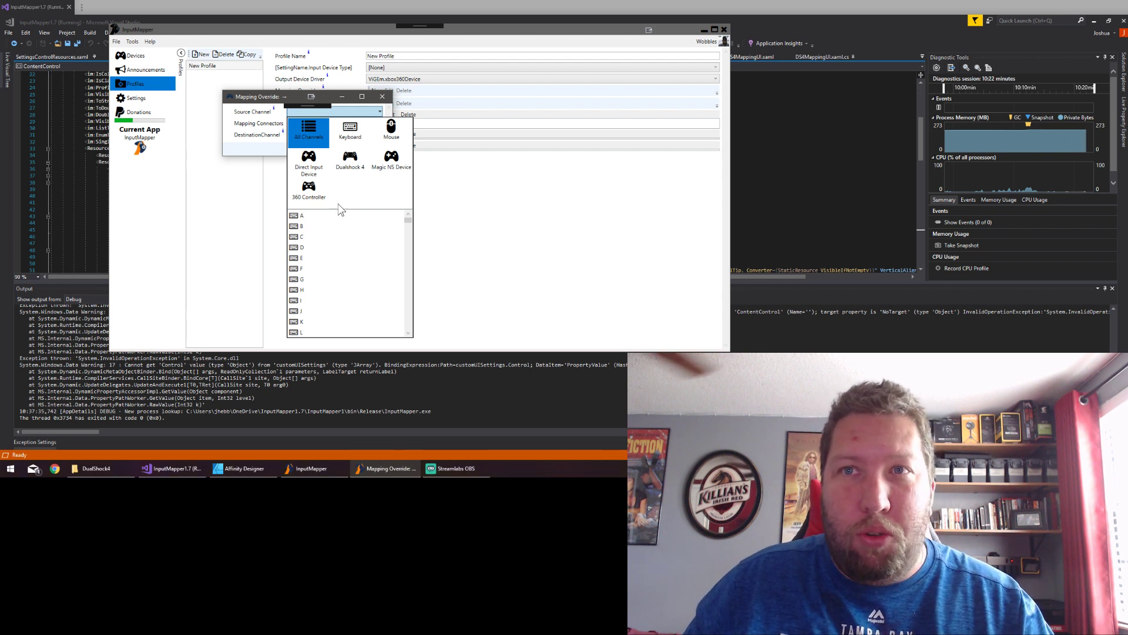
{"action": "left_click", "coordinate": [379, 111]}
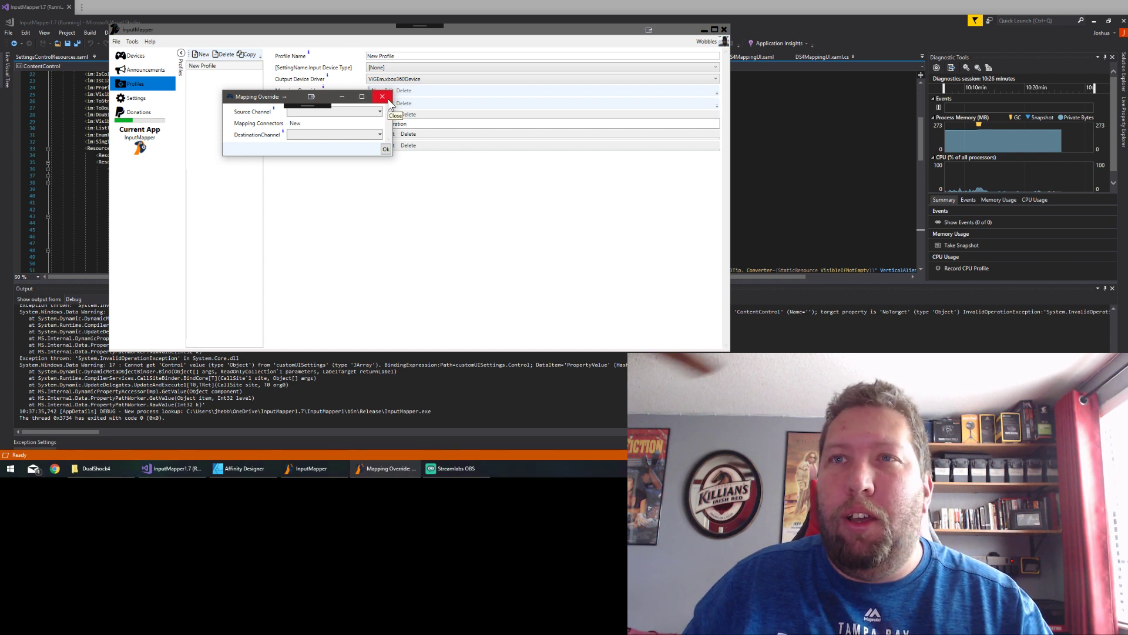
{"action": "left_click", "coordinate": [382, 97]}
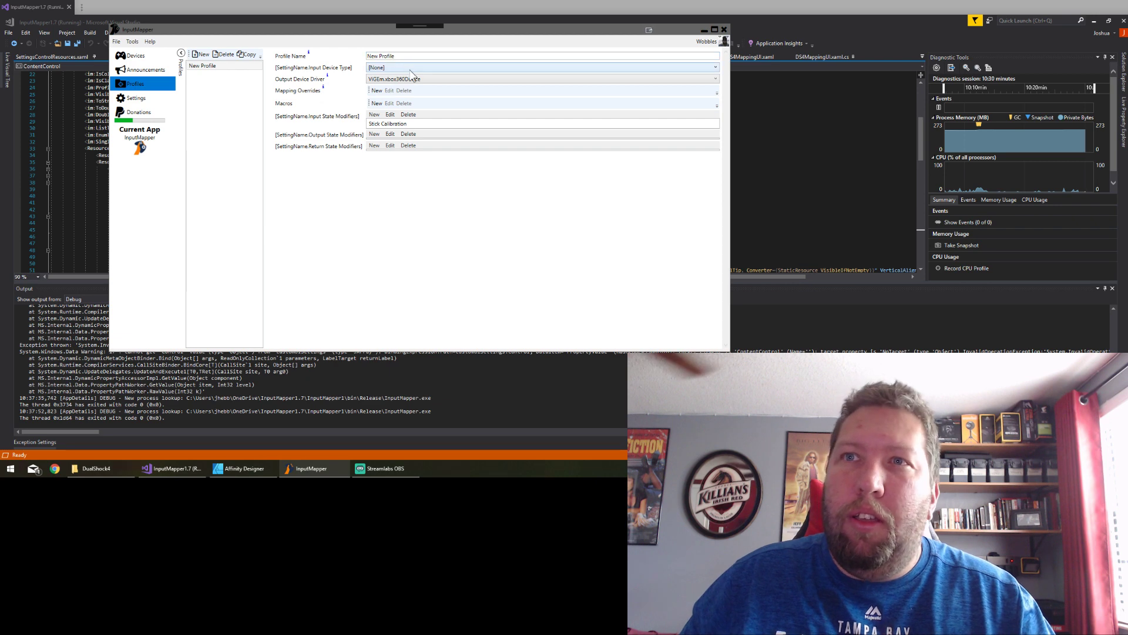
- Set Input Device Type to DualShock 4 and scroll past the controller diagrams
{"action": "left_click", "coordinate": [539, 78]}
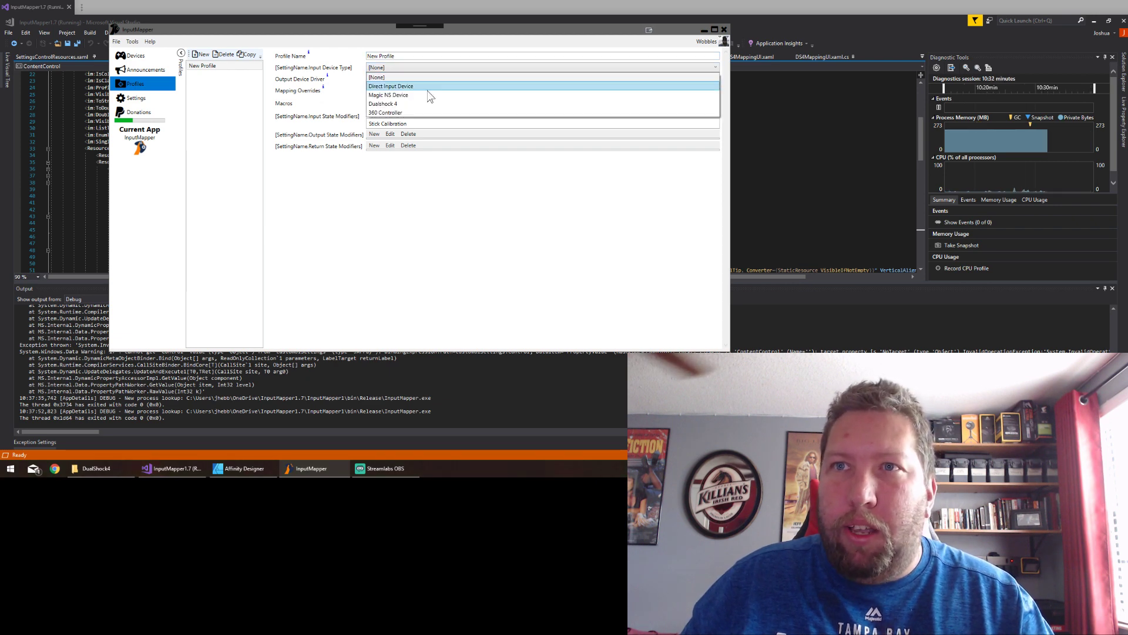
{"action": "left_click", "coordinate": [383, 94]}
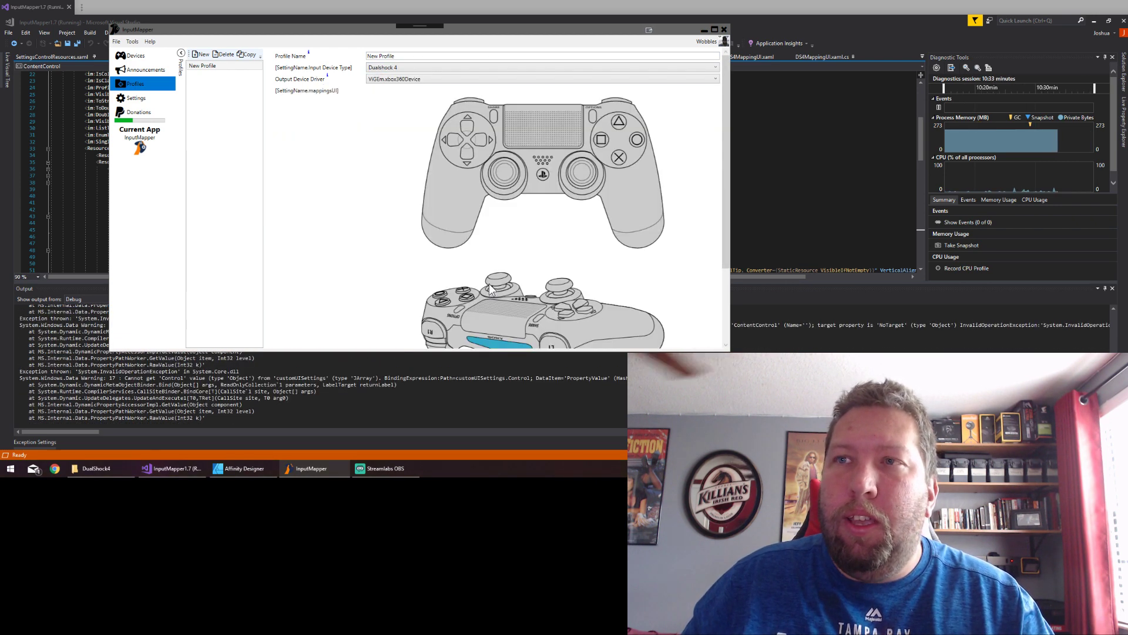
{"action": "mouse_move", "coordinate": [506, 171]}
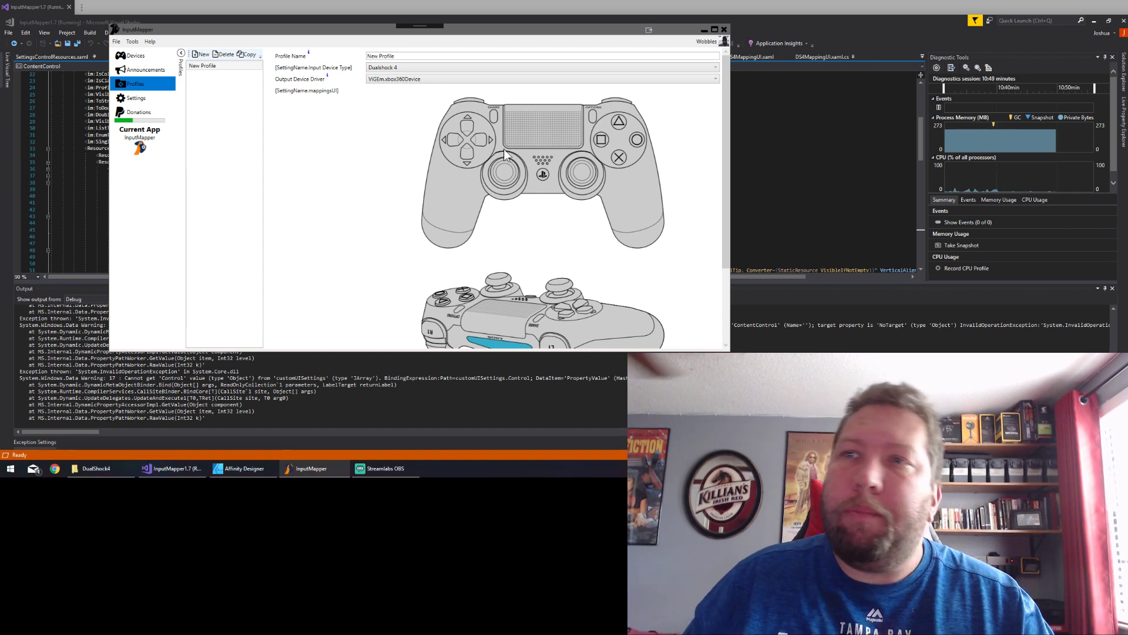
{"action": "mouse_move", "coordinate": [624, 112]}
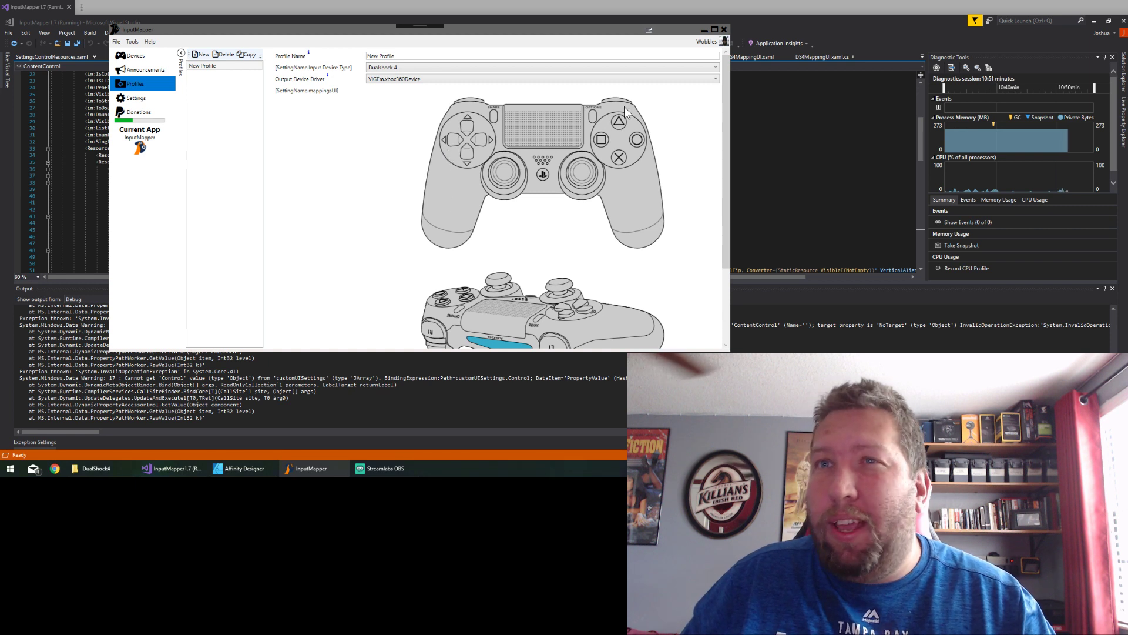
{"action": "mouse_move", "coordinate": [490, 170]}
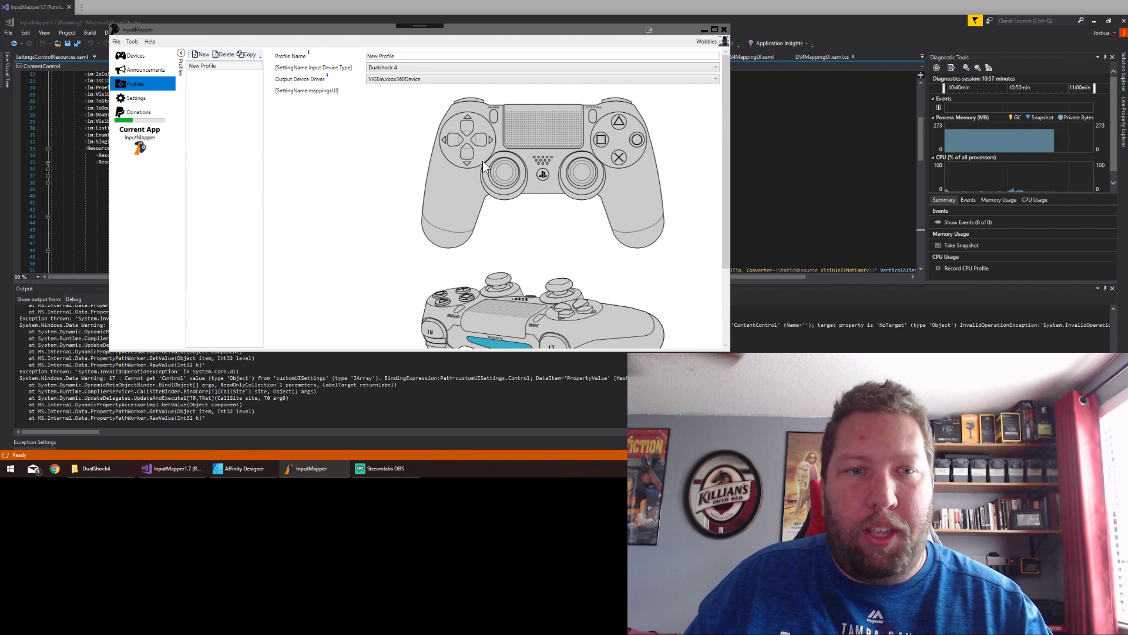
{"action": "mouse_move", "coordinate": [486, 203]}
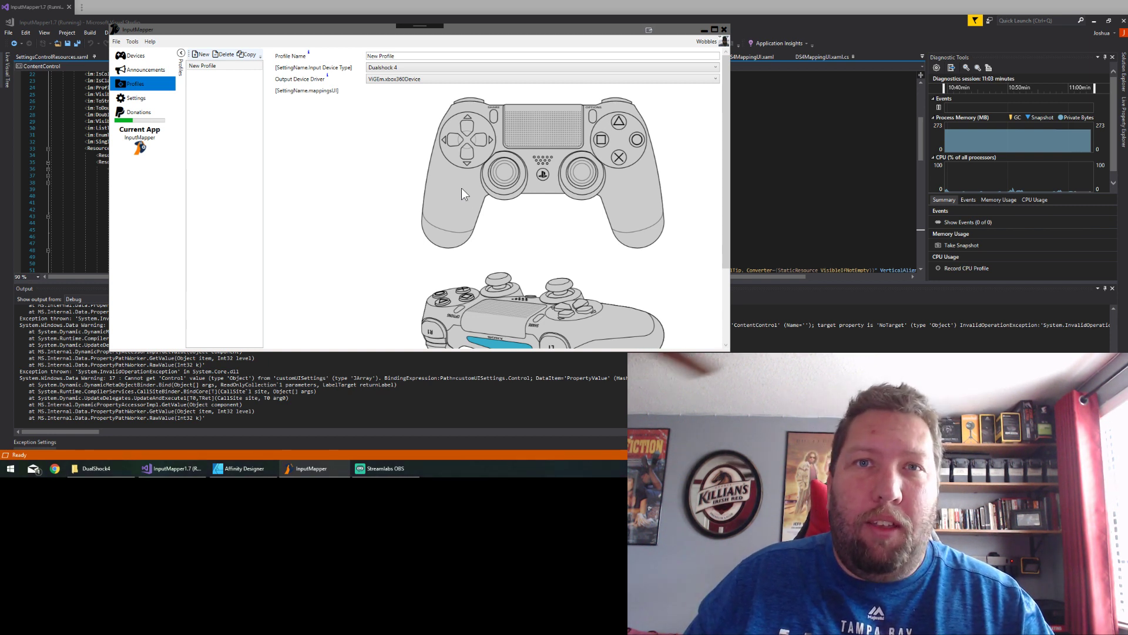
{"action": "mouse_move", "coordinate": [548, 132]}
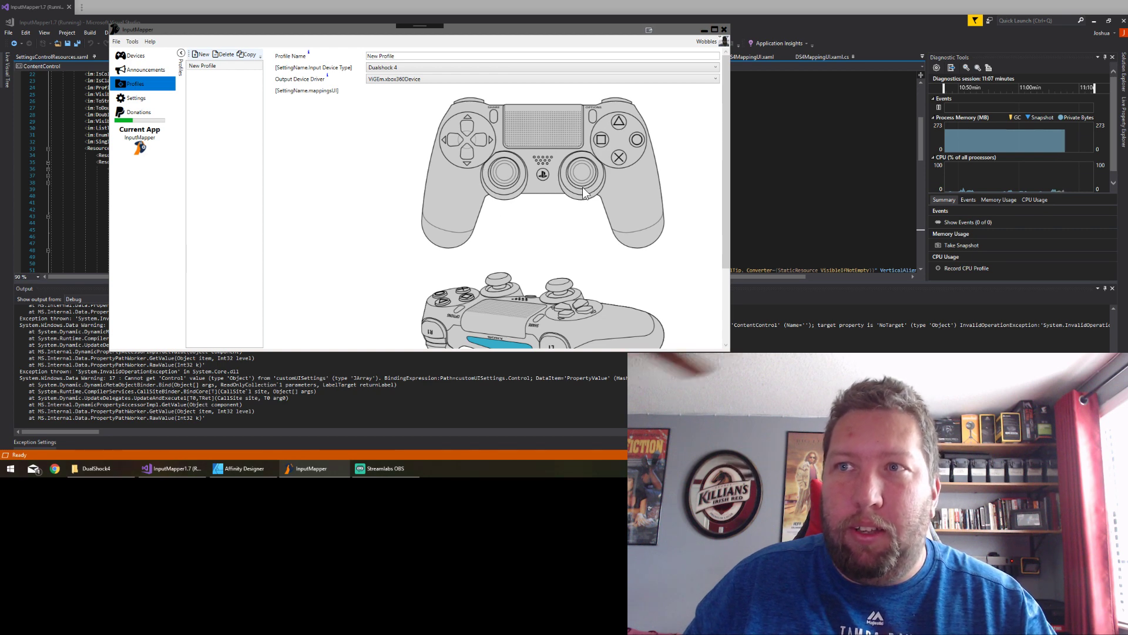
{"action": "mouse_move", "coordinate": [542, 199]}
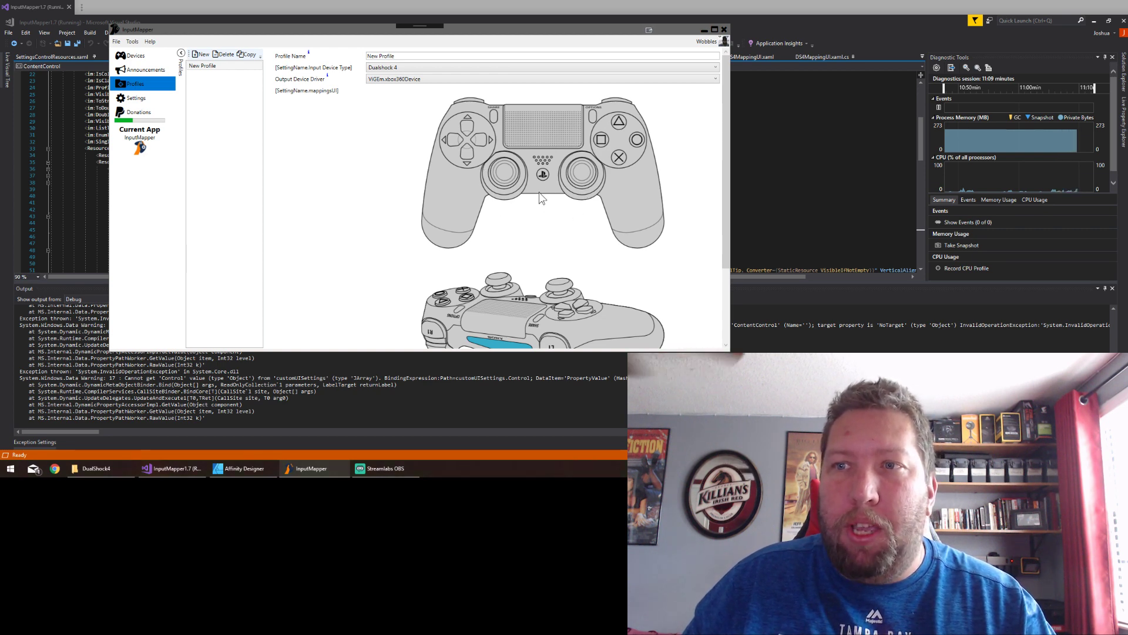
{"action": "scroll", "scroll_direction": "down", "scroll_amount": 3}
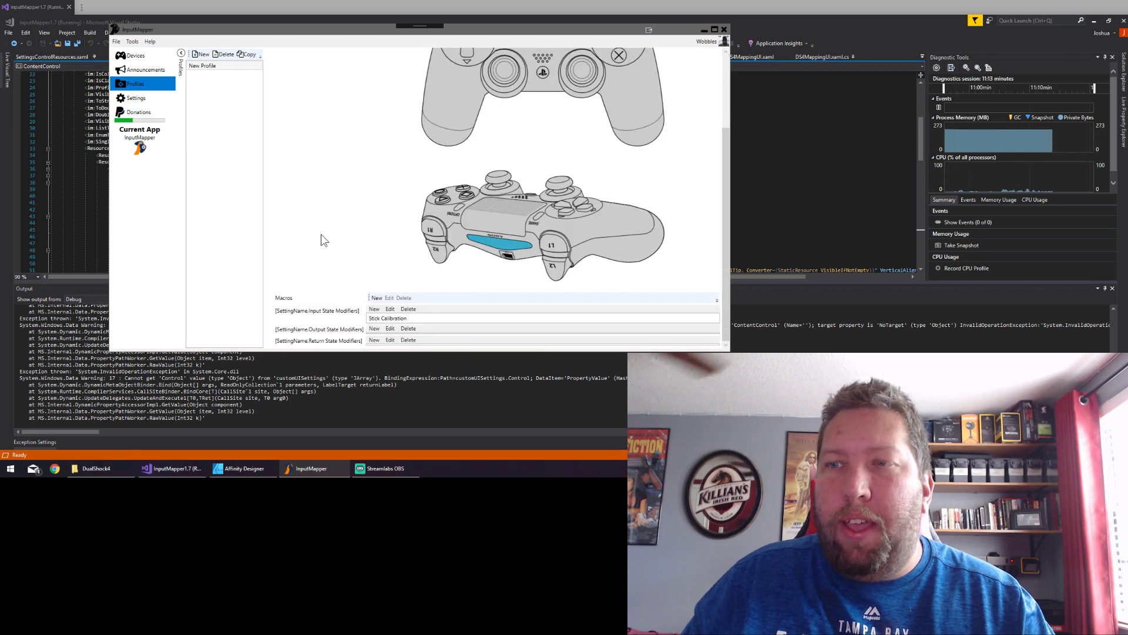
- Scroll up and switch the Input Device Type dropdown back to [None]
{"action": "scroll", "scroll_direction": "up", "scroll_amount": 3}
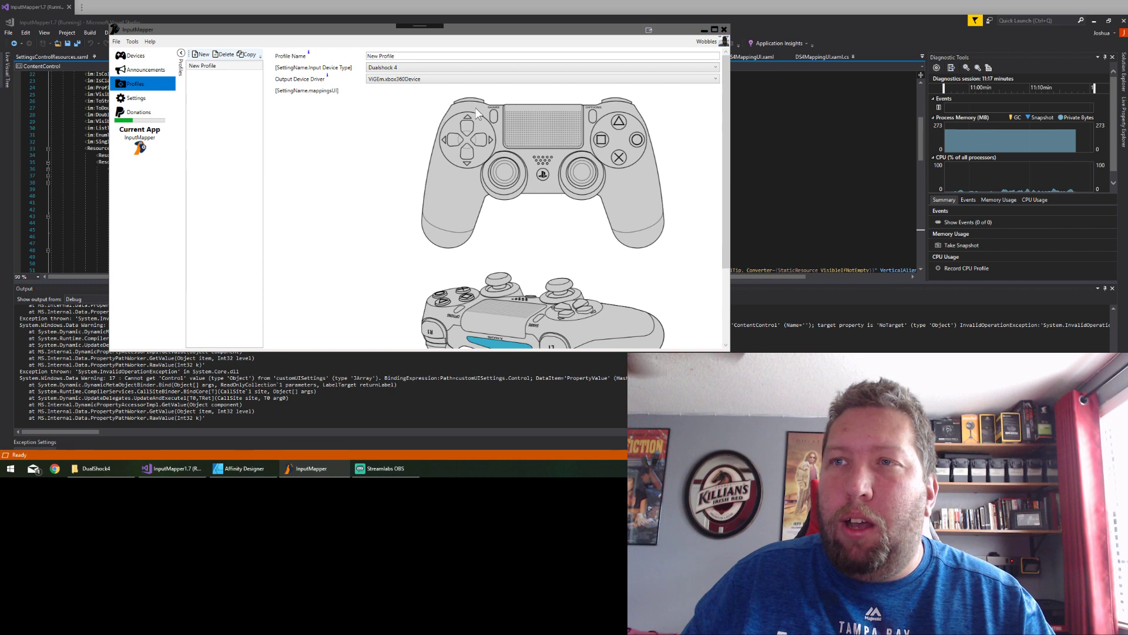
{"action": "mouse_move", "coordinate": [457, 113]}
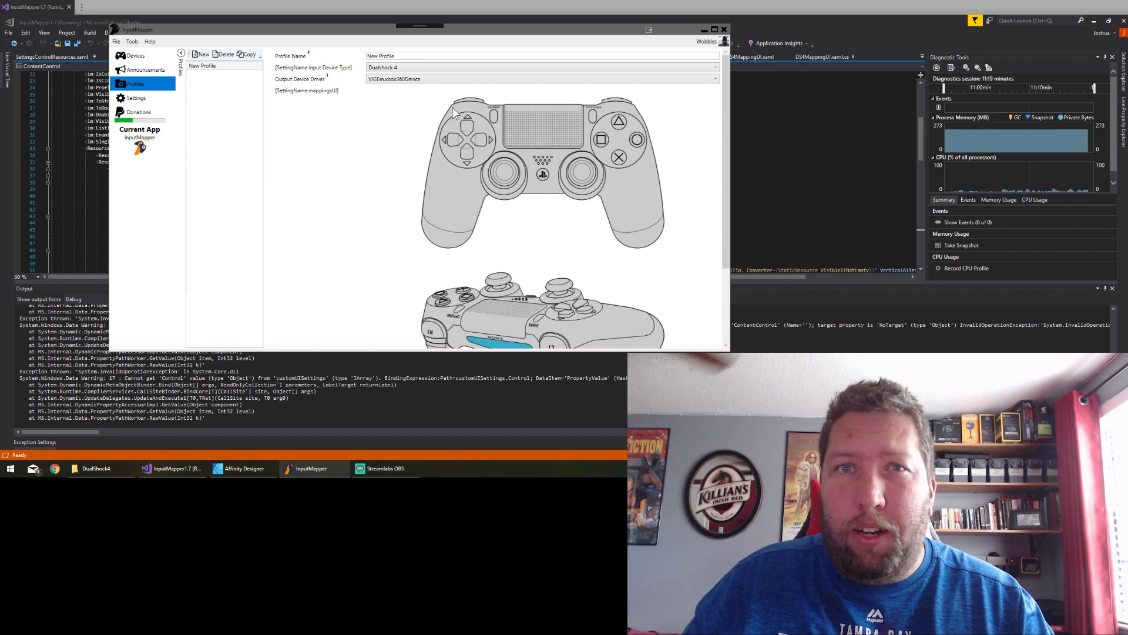
{"action": "mouse_move", "coordinate": [519, 120]}
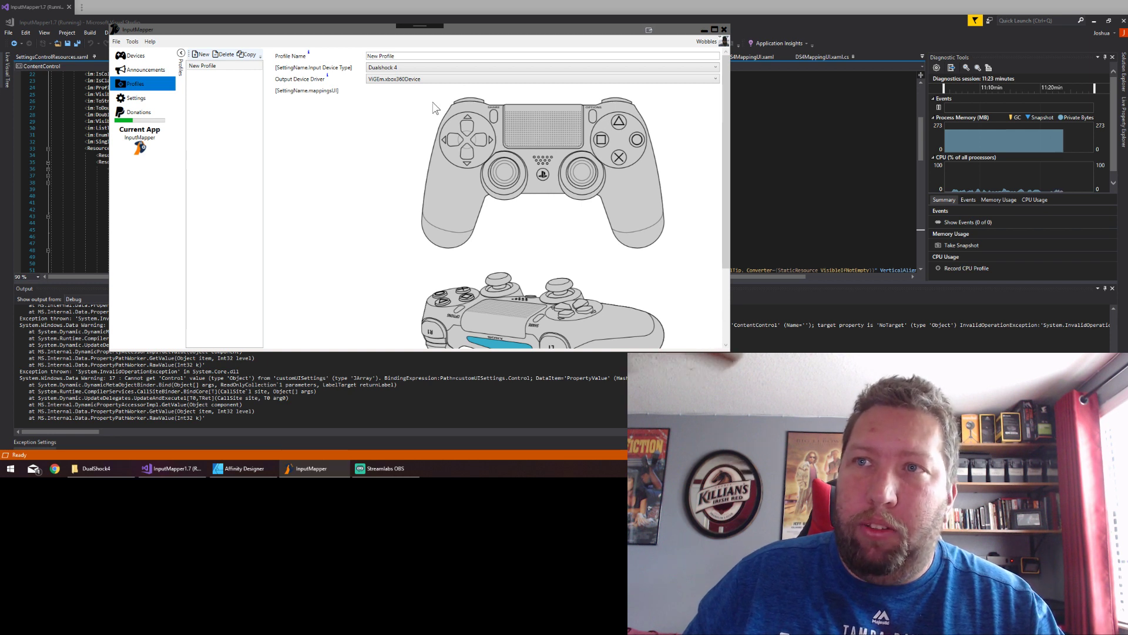
{"action": "mouse_move", "coordinate": [449, 195]}
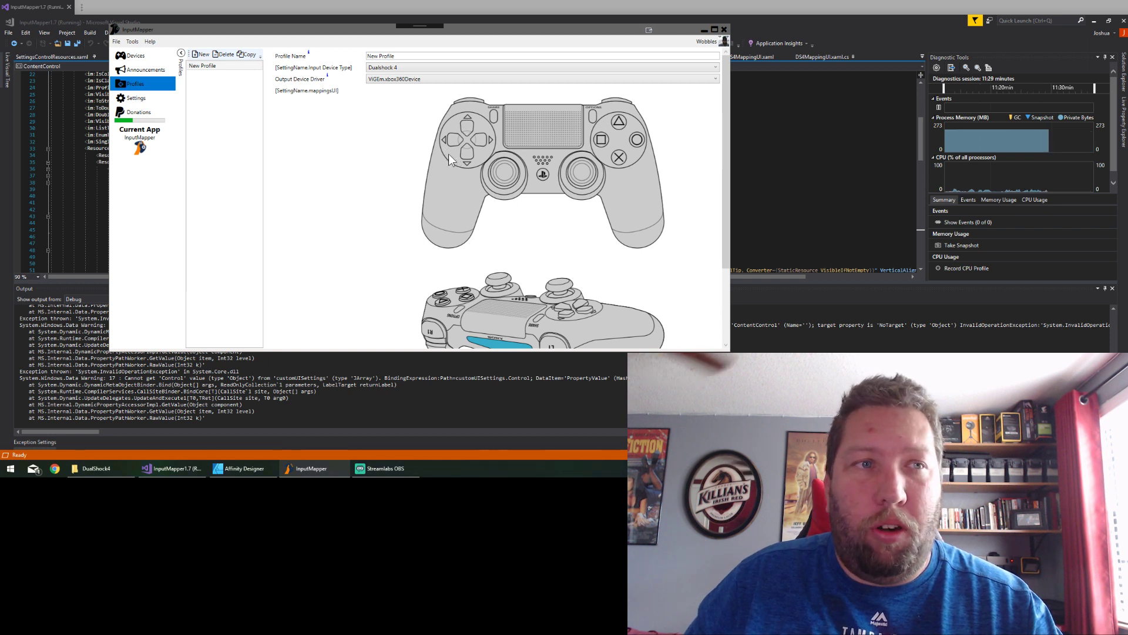
{"action": "mouse_move", "coordinate": [419, 172]}
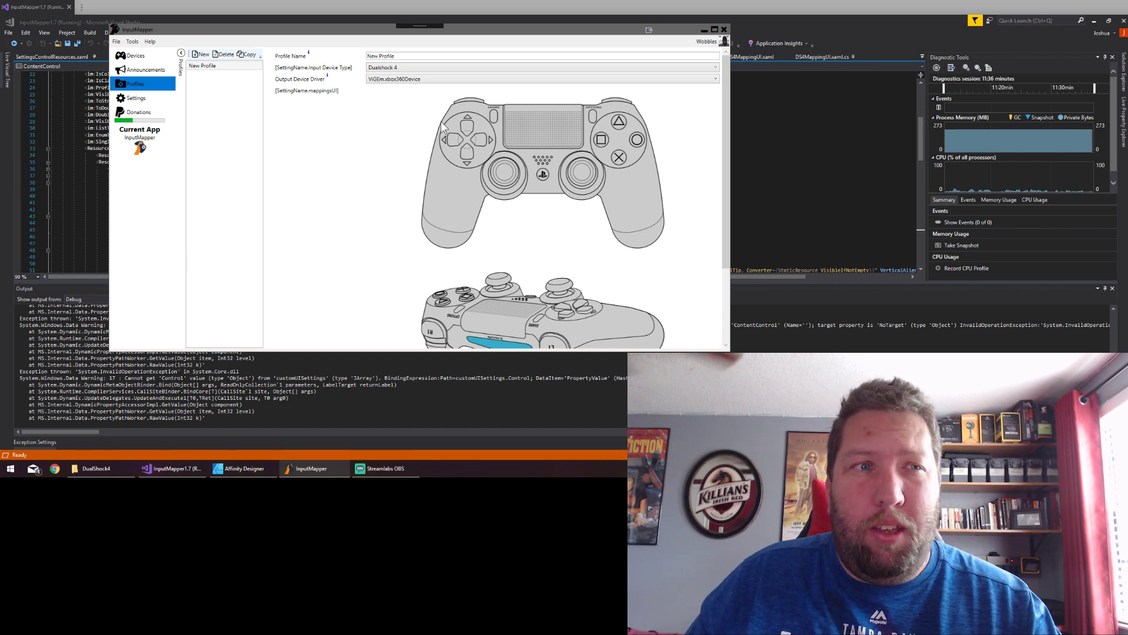
{"action": "left_click", "coordinate": [539, 78]}
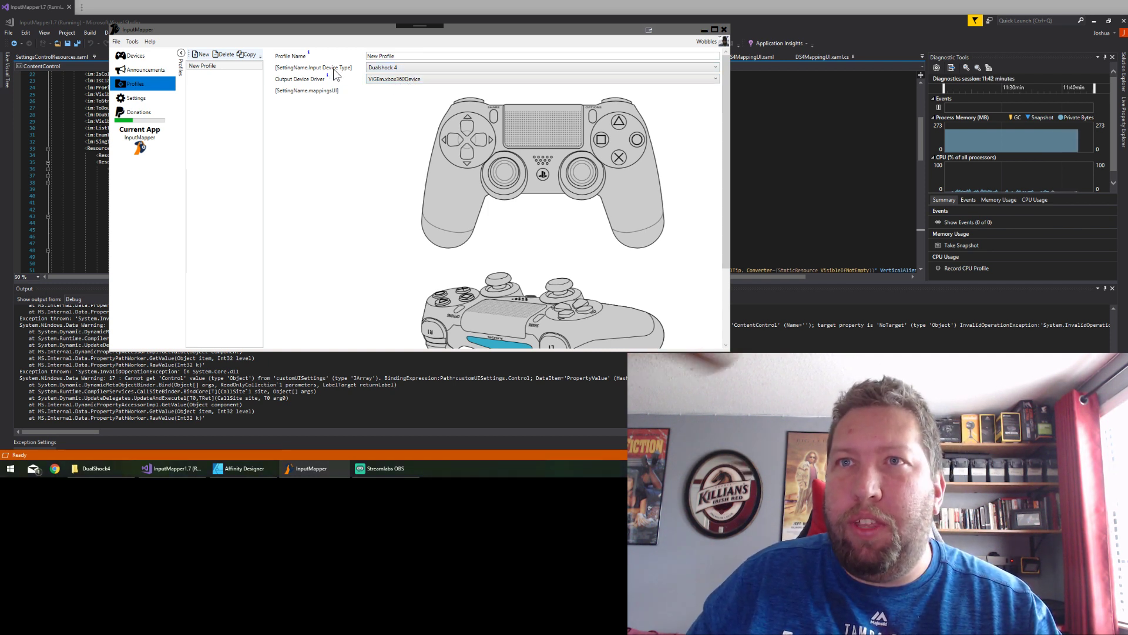
{"action": "mouse_move", "coordinate": [402, 148]}
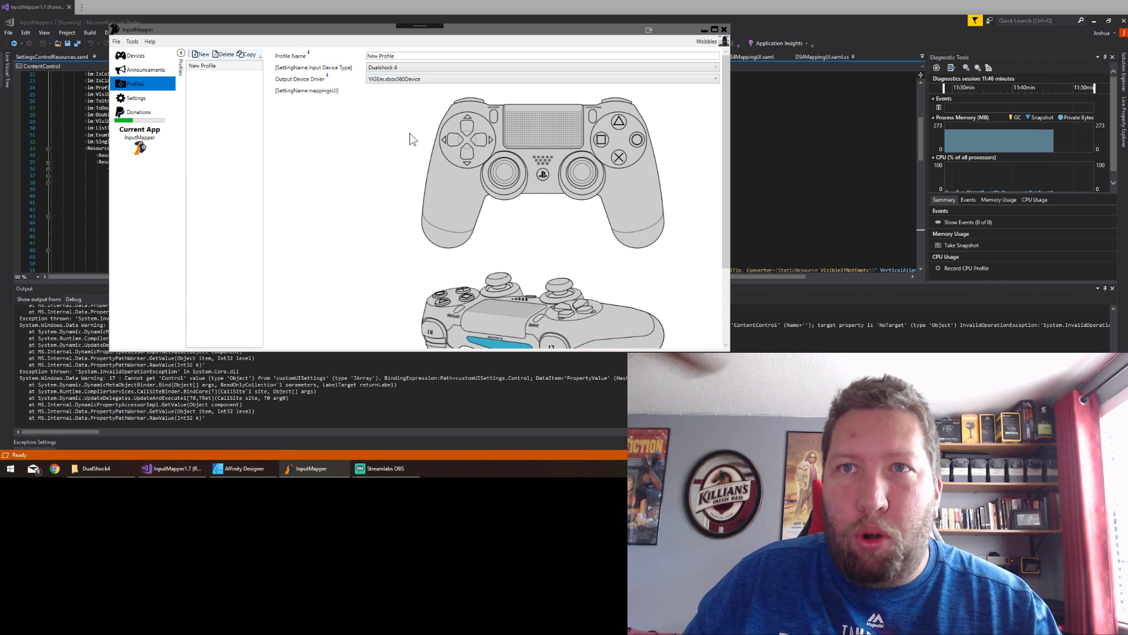
{"action": "mouse_move", "coordinate": [554, 162]}
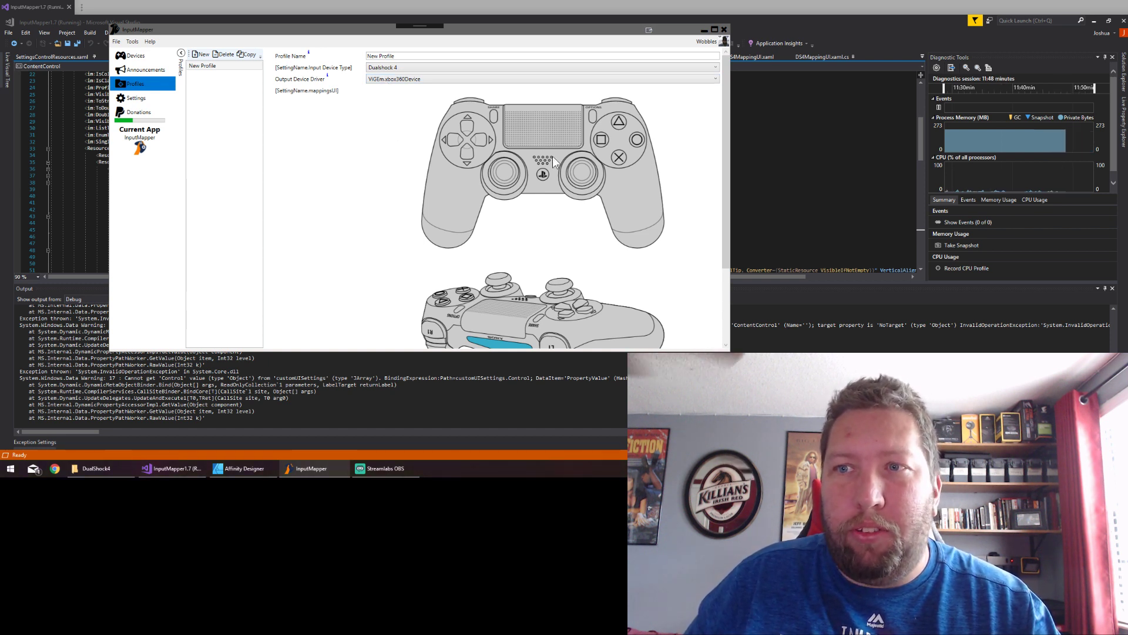
{"action": "left_click", "coordinate": [539, 78]}
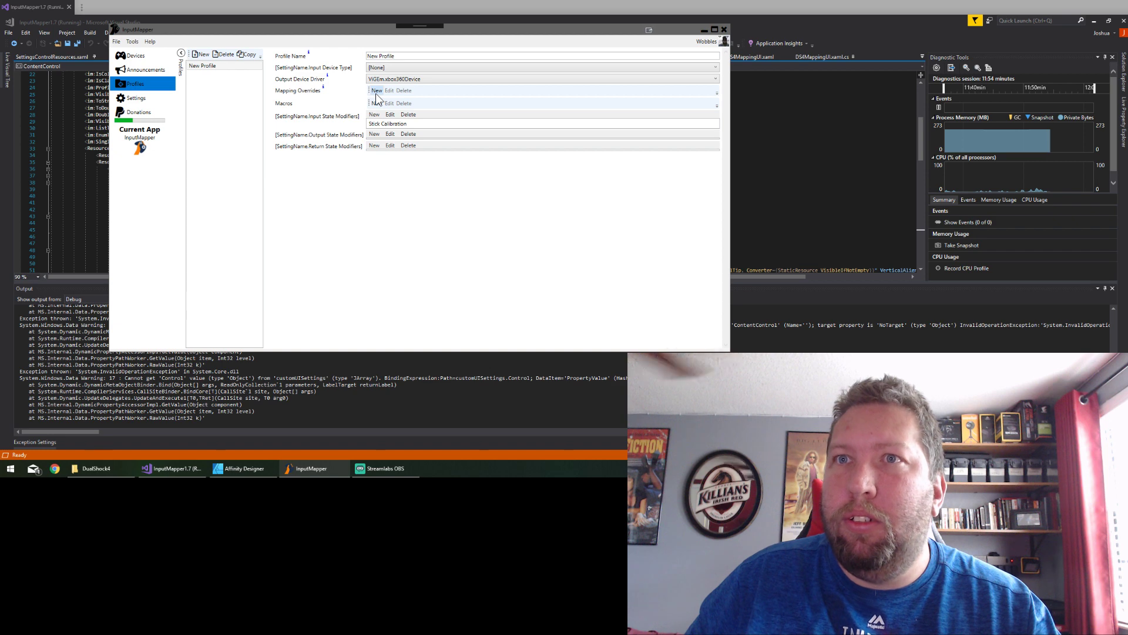
- Create a mapping override and filter its source channel list to keyboard keys
{"action": "left_click", "coordinate": [374, 89]}
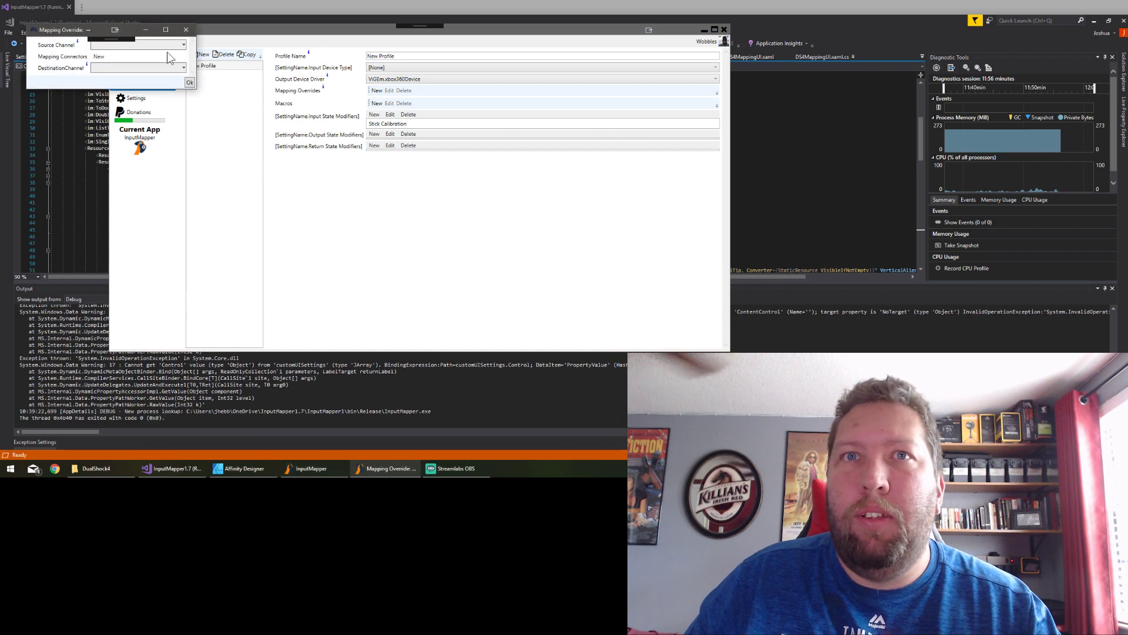
{"action": "left_click", "coordinate": [140, 45]}
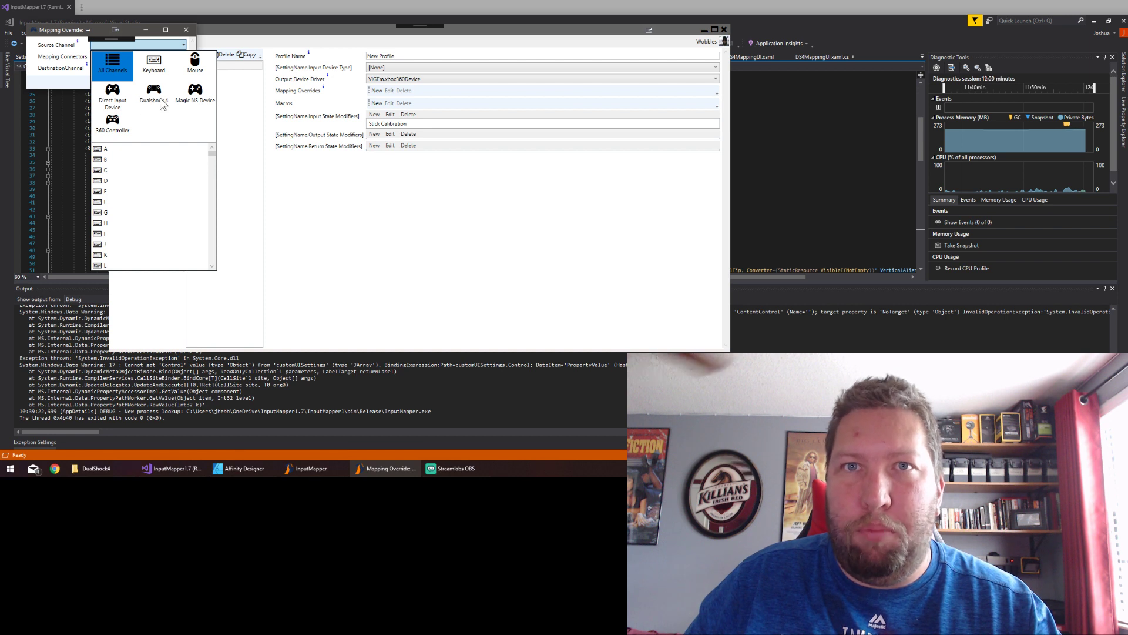
{"action": "mouse_move", "coordinate": [192, 116]}
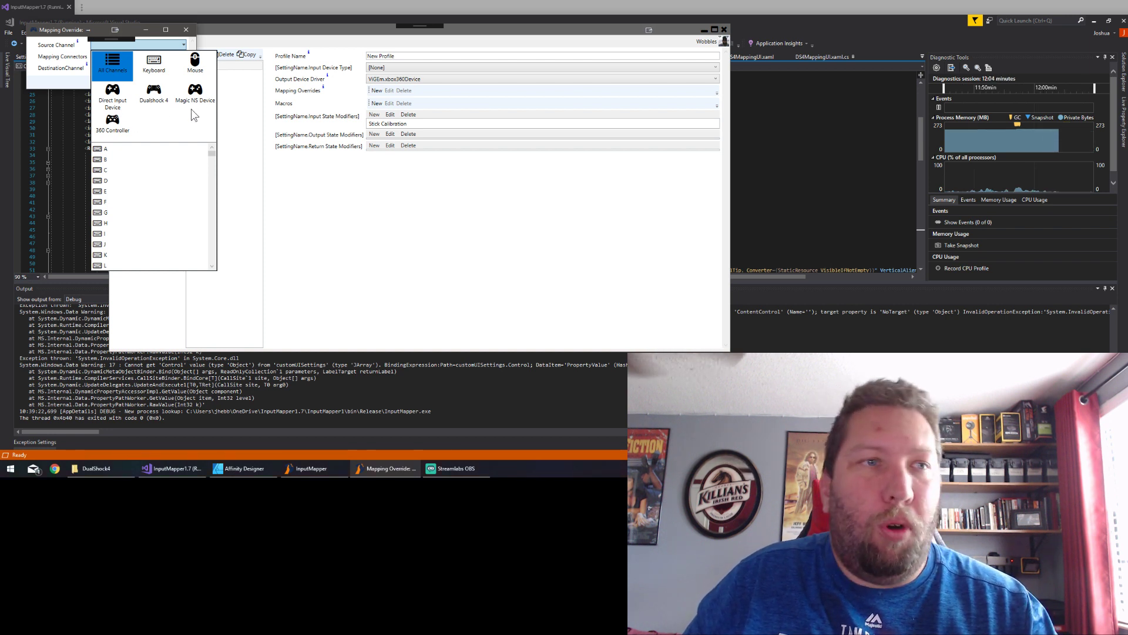
{"action": "mouse_move", "coordinate": [193, 121]}
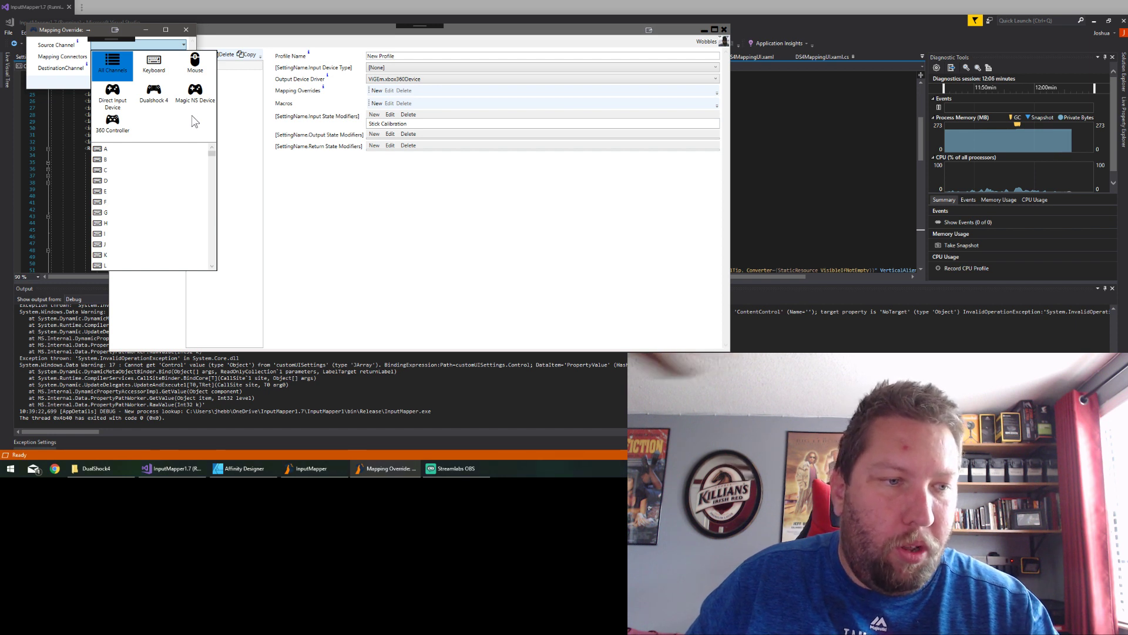
{"action": "mouse_move", "coordinate": [159, 140]}
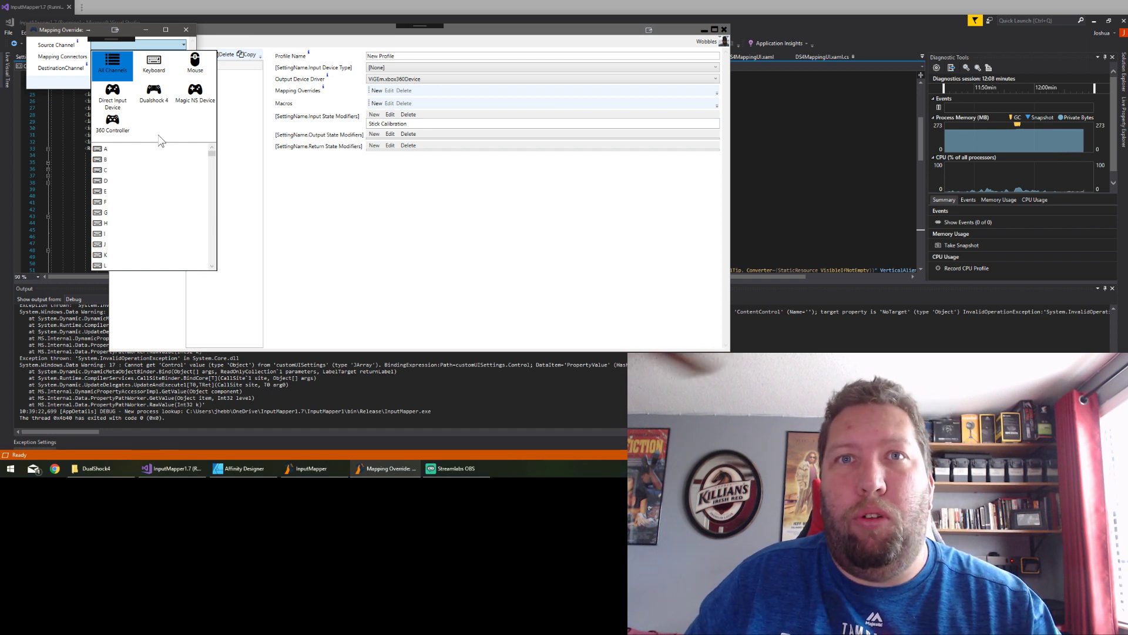
{"action": "left_click", "coordinate": [154, 64]}
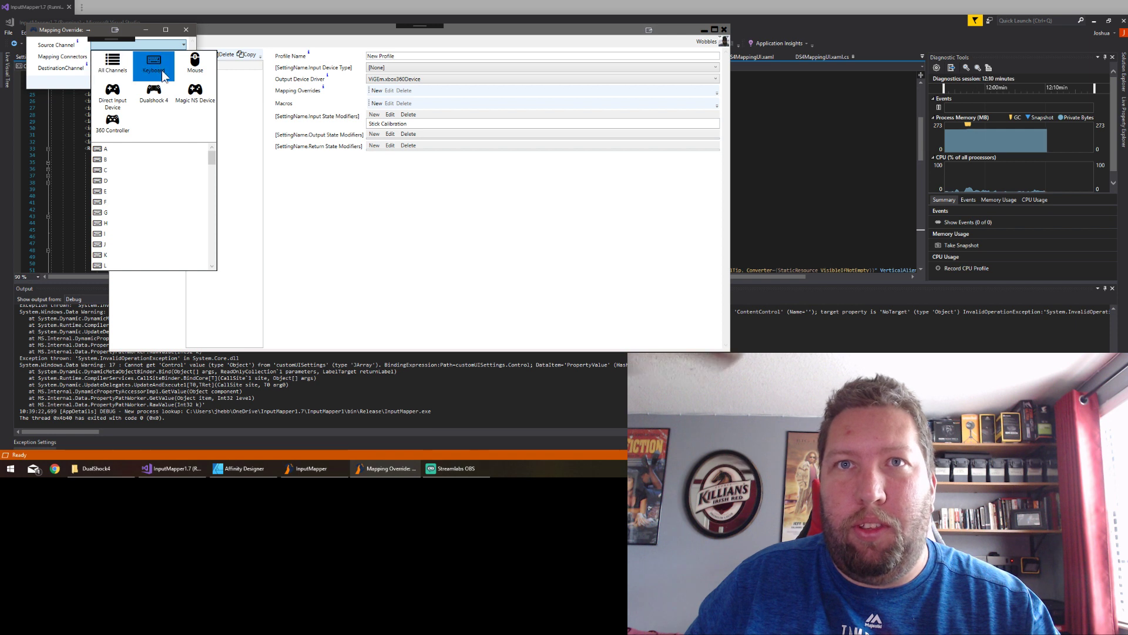
{"action": "scroll", "scroll_direction": "down", "scroll_amount": 3}
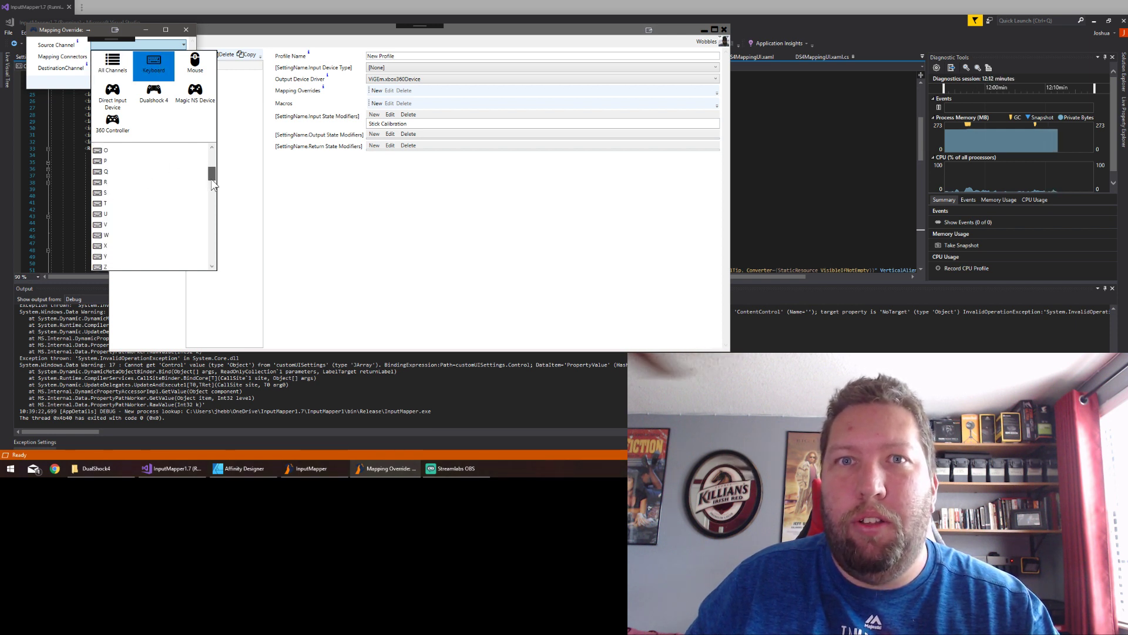